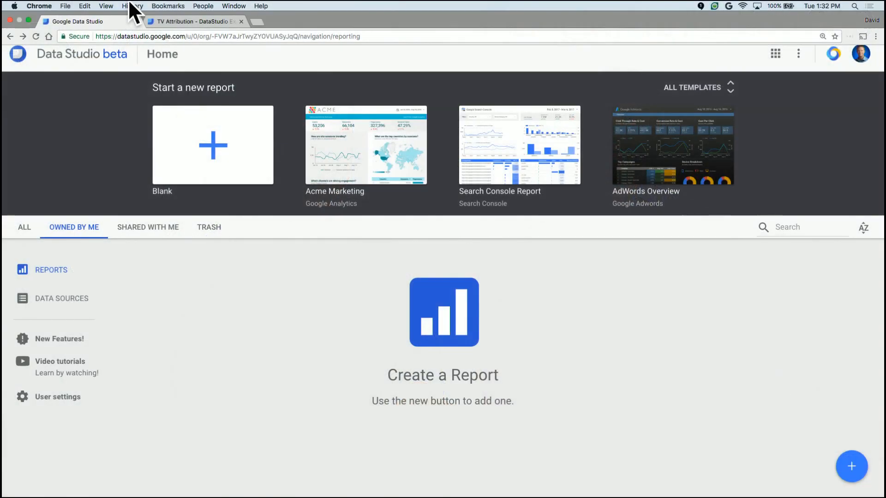
mouse_move(161, 45)
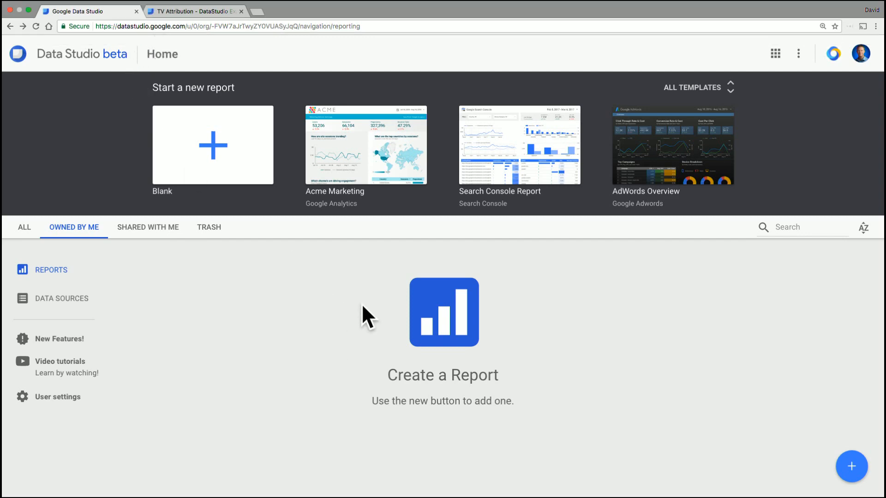
mouse_move(340, 305)
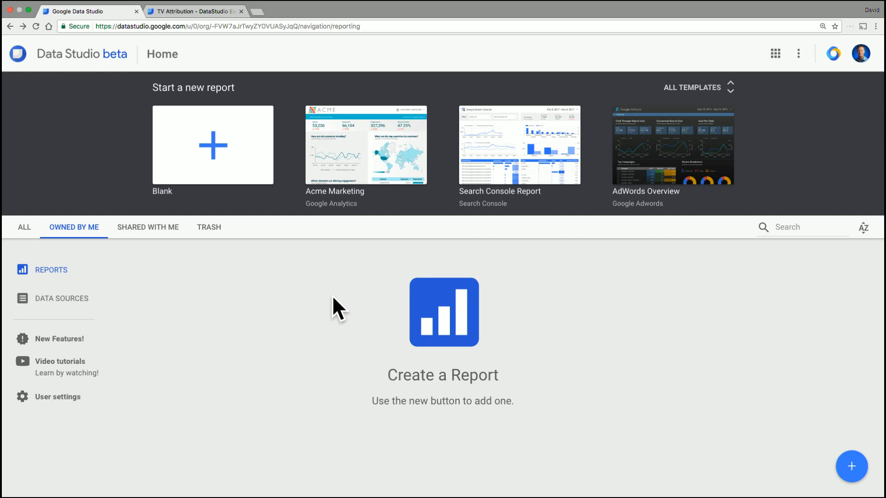
mouse_move(595, 364)
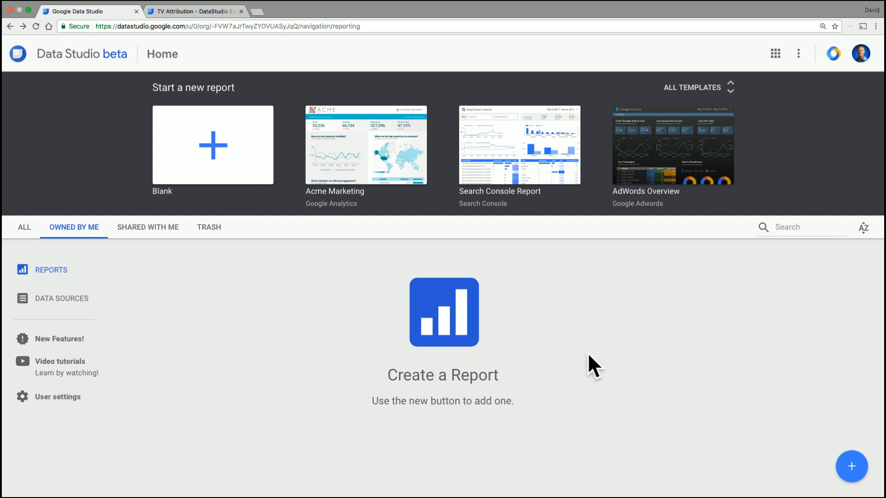
mouse_move(851, 466)
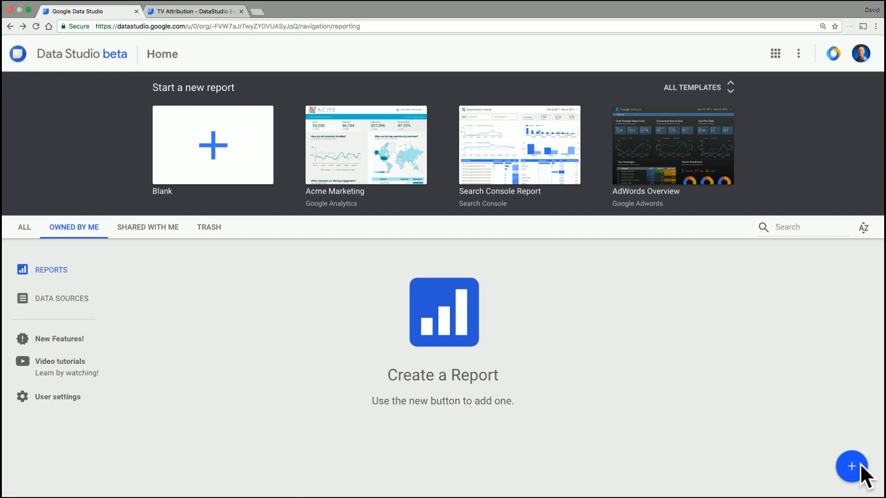
Create a new blank report from the Data Studio home page
left_click(851, 465)
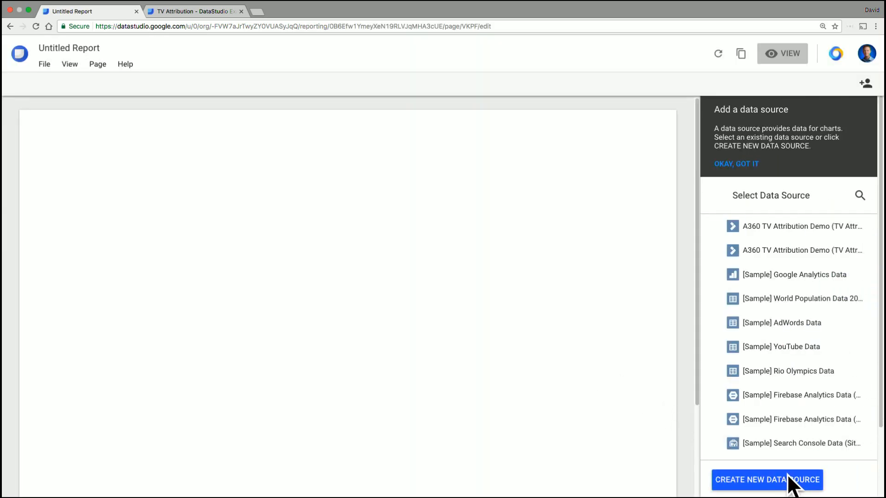
Create an Attribution 360 data source for the A360 TV Attribution Demo account, TV Attribution > Website, and connect
left_click(766, 480)
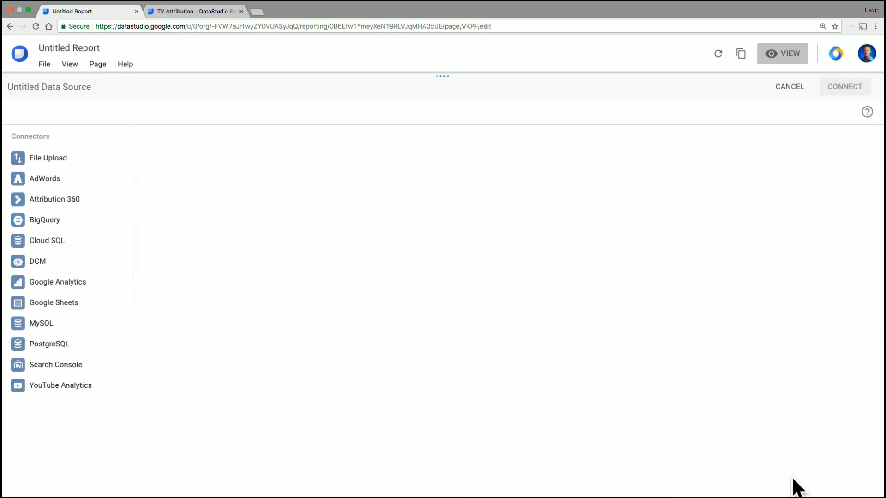
mouse_move(203, 259)
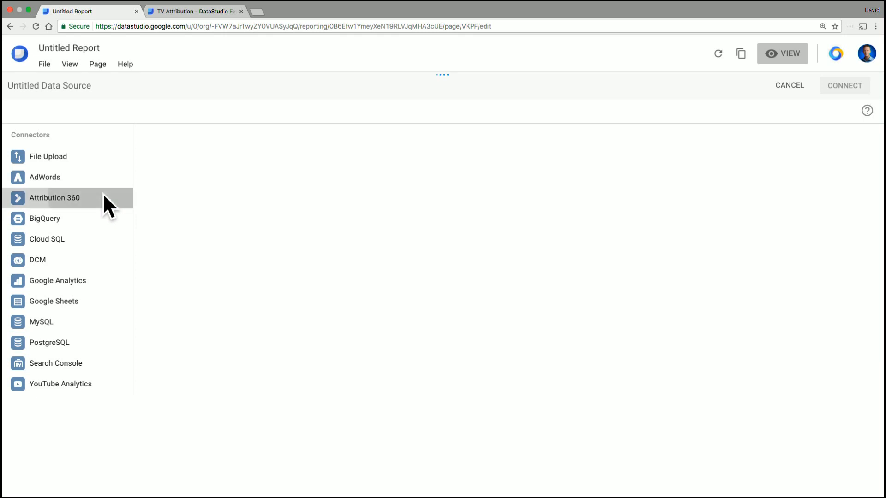
left_click(55, 198)
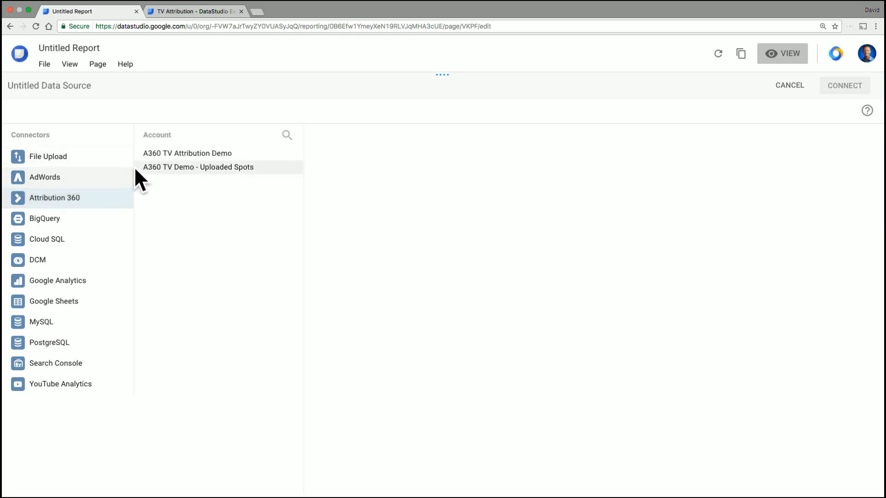
mouse_move(266, 157)
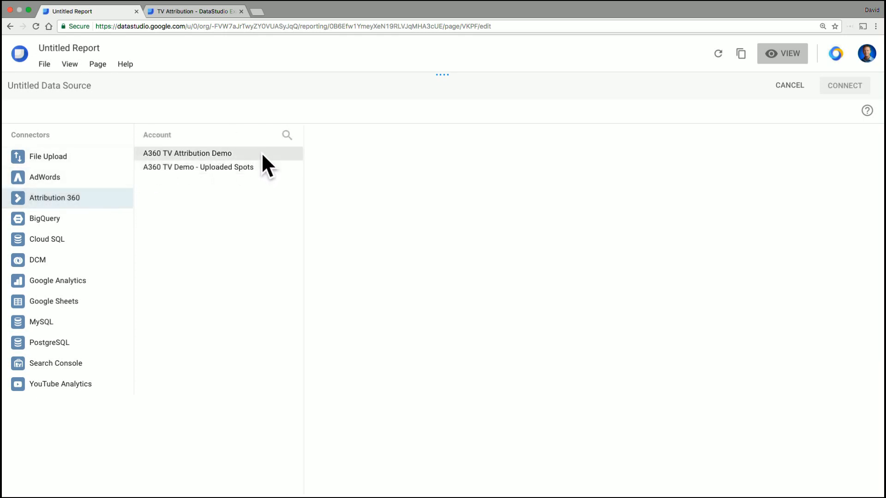
left_click(187, 153)
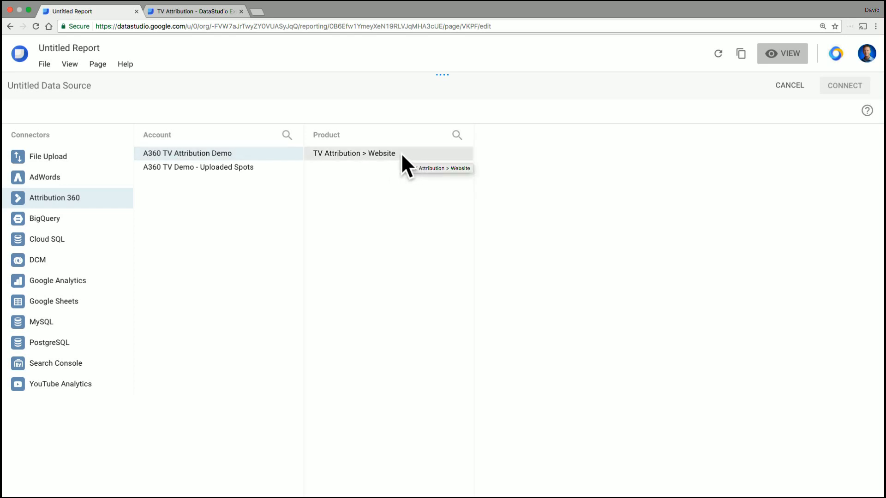
left_click(354, 153)
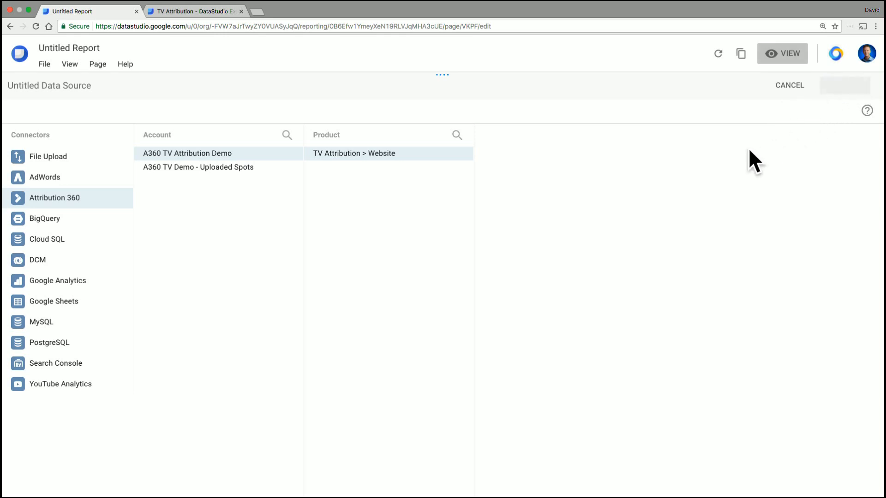
left_click(354, 153)
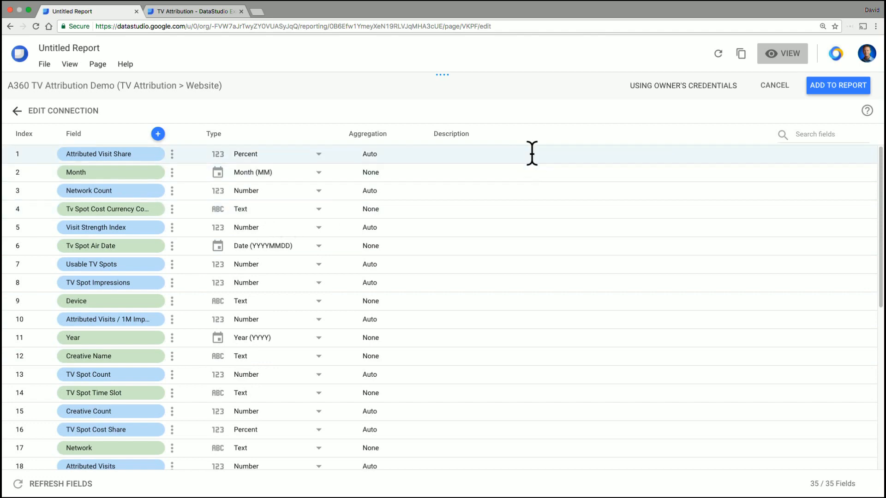
mouse_move(837, 85)
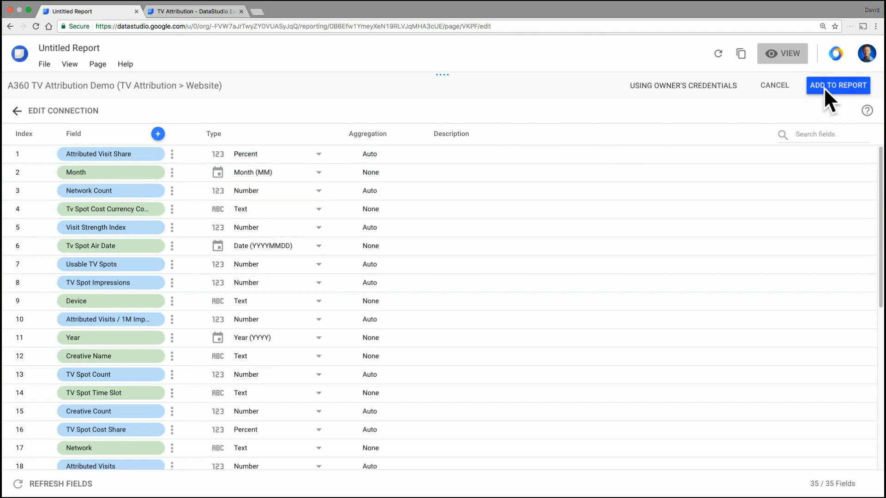
Add the connected TV Attribution data source to the report and confirm
left_click(837, 85)
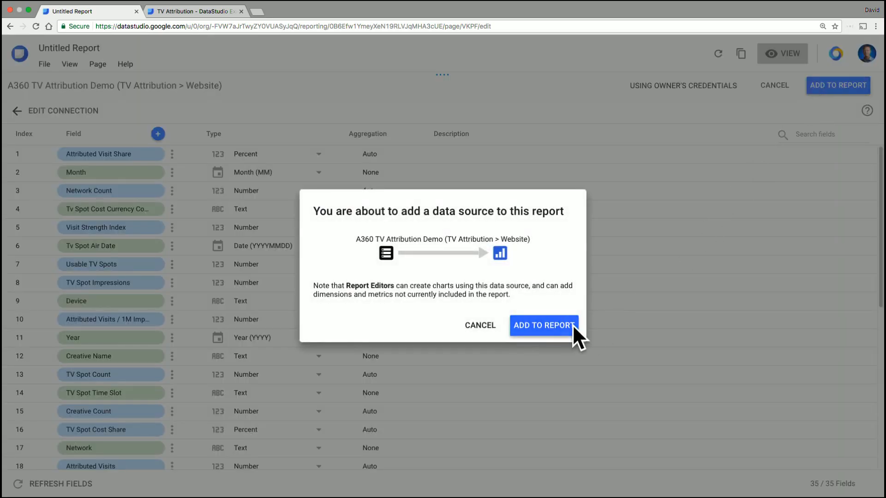
left_click(543, 325)
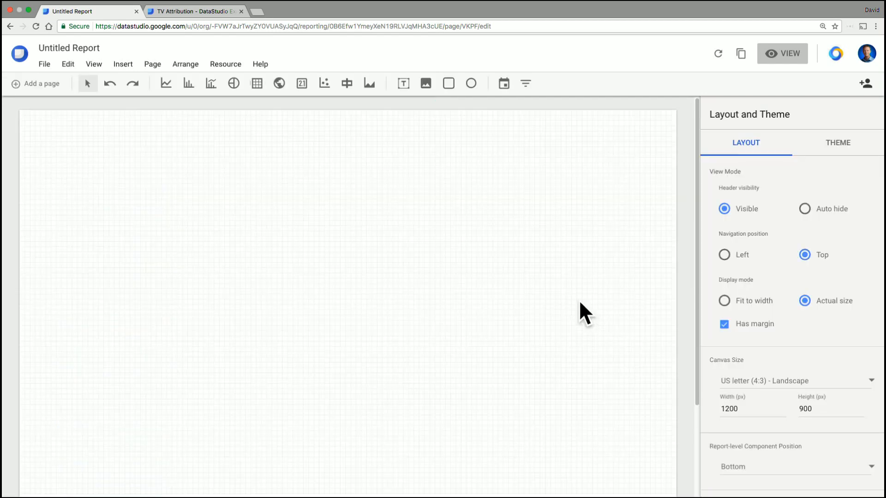
mouse_move(181, 158)
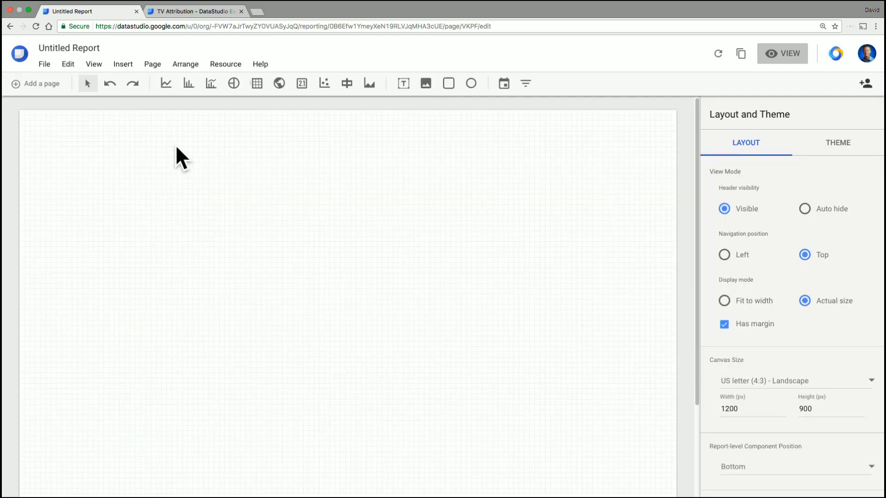
mouse_move(166, 83)
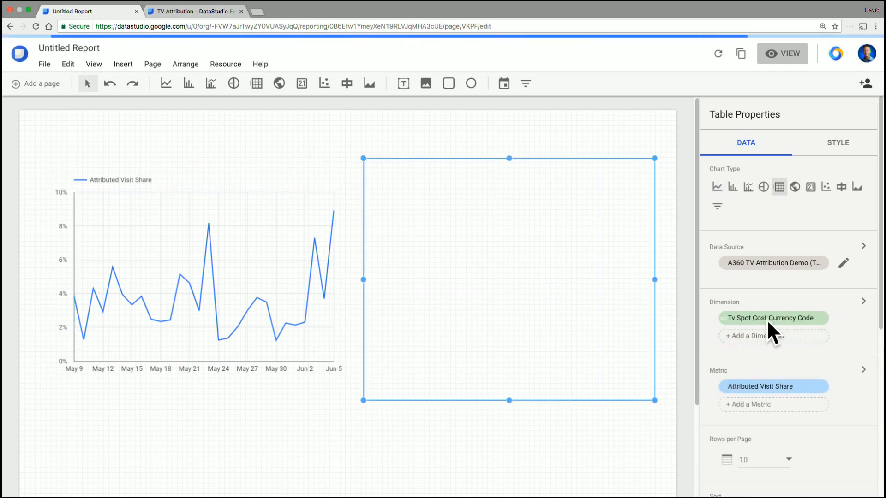
Group the table by the Network dimension, then switch to the example report's browser tab
left_click(771, 317)
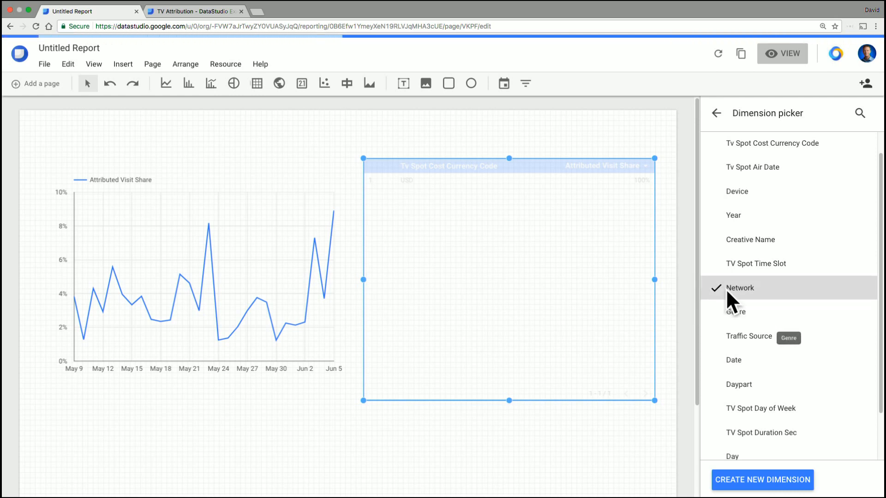
left_click(739, 287)
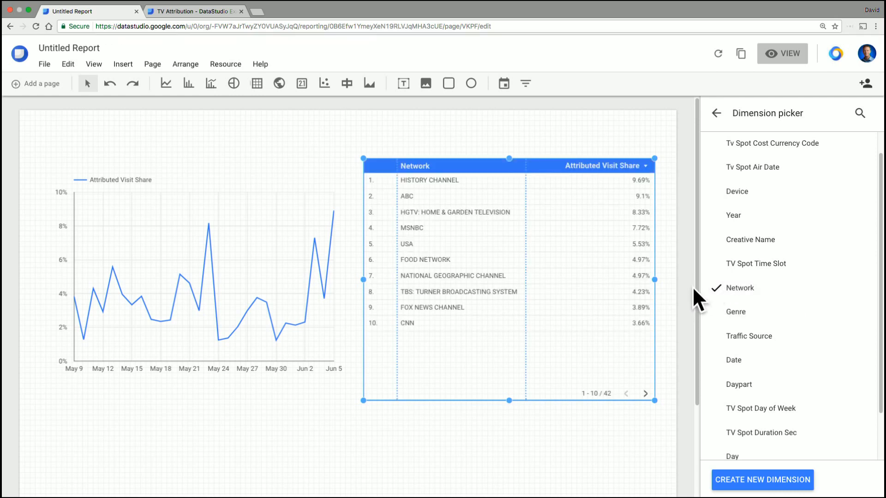
mouse_move(696, 303)
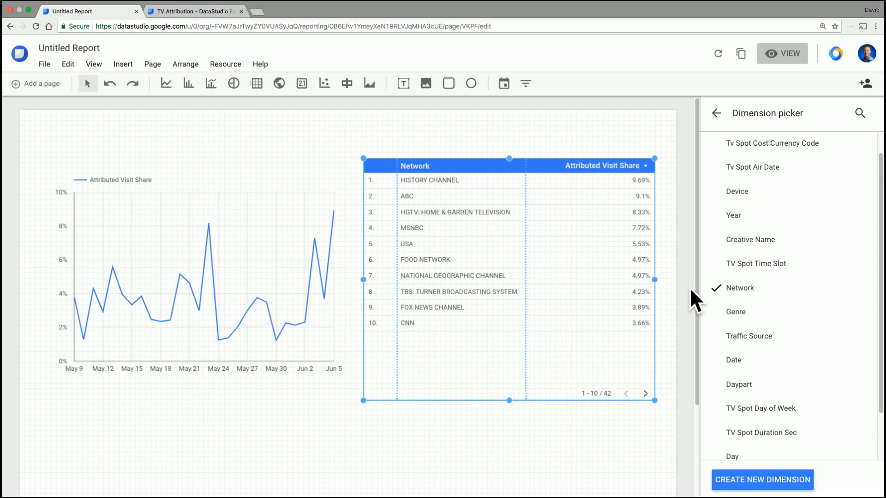
left_click(195, 11)
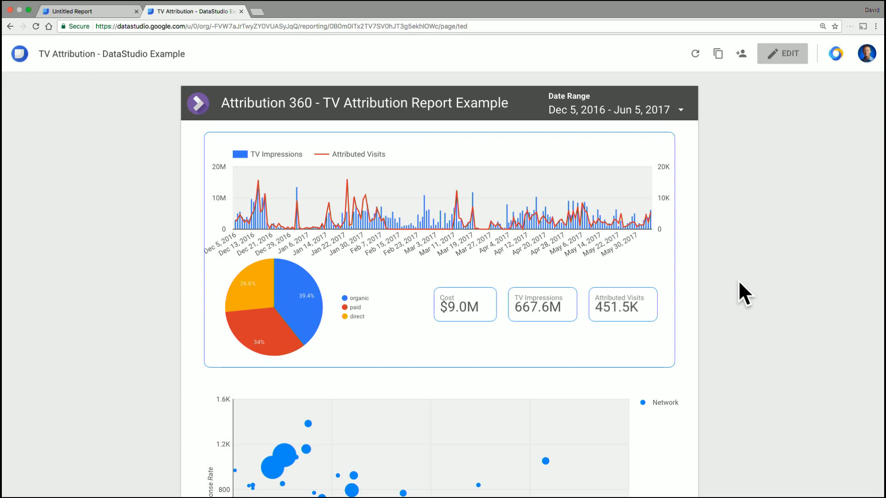
mouse_move(737, 288)
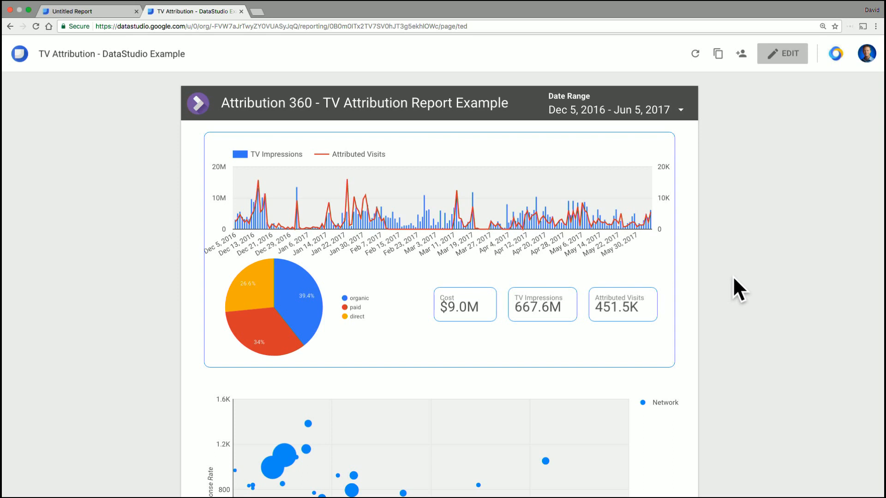
mouse_move(761, 208)
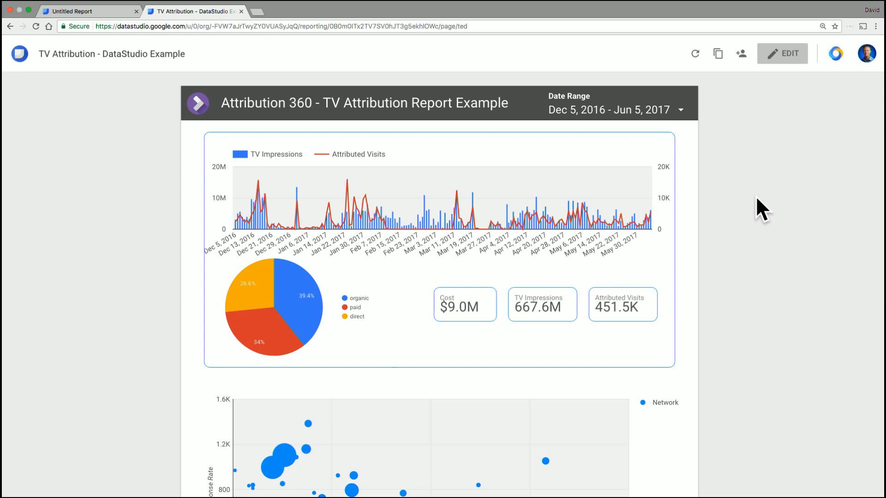
mouse_move(754, 212)
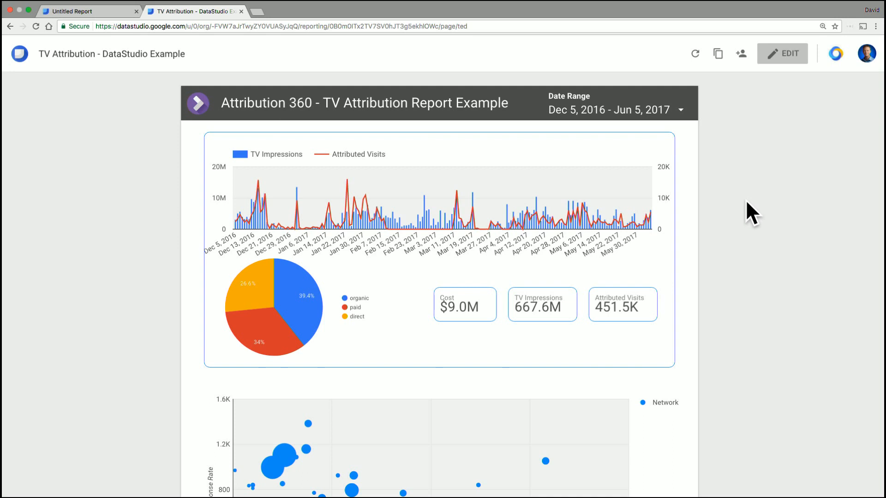
mouse_move(746, 107)
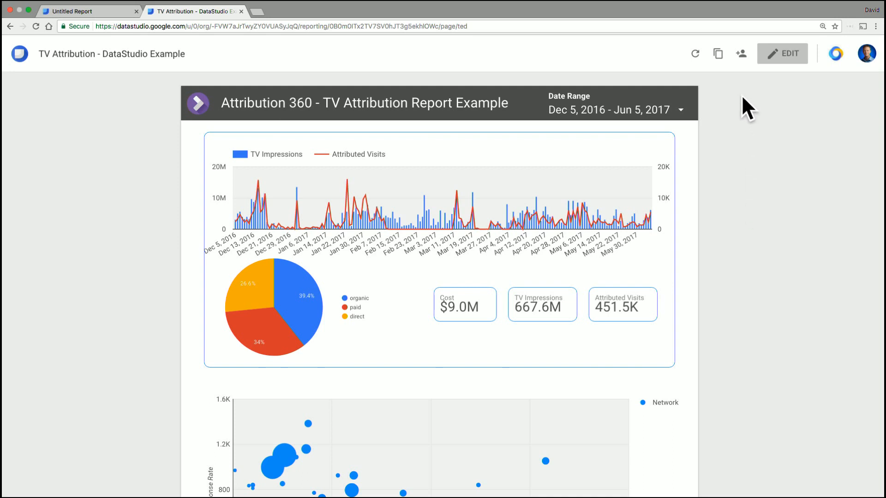
Open sharing for the TV Attribution example report
left_click(740, 54)
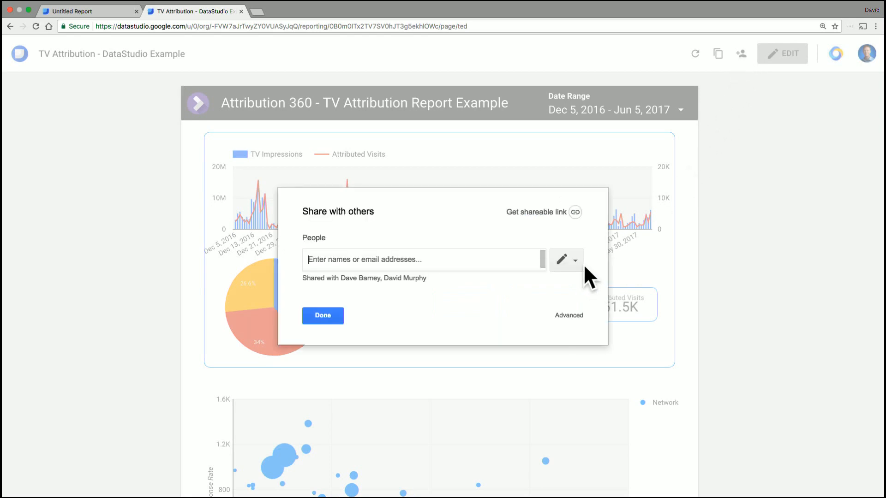
Show the Can edit and Can view permission choices for new collaborators
left_click(574, 260)
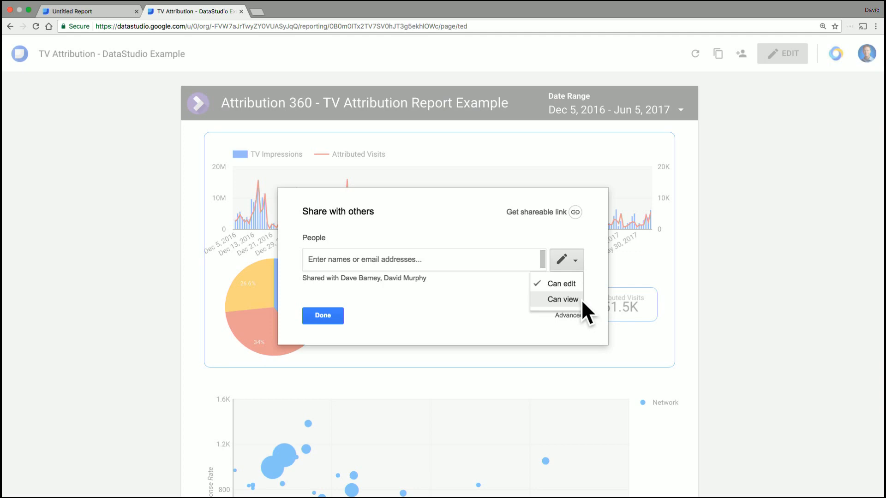
mouse_move(463, 315)
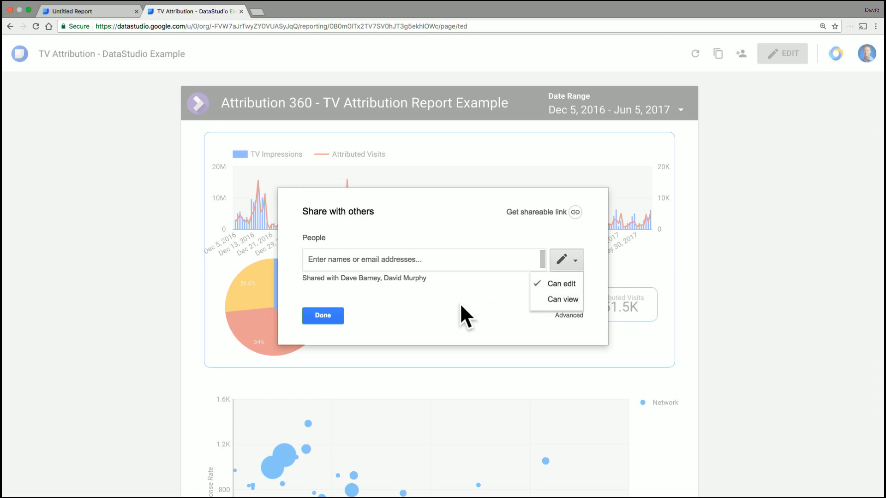